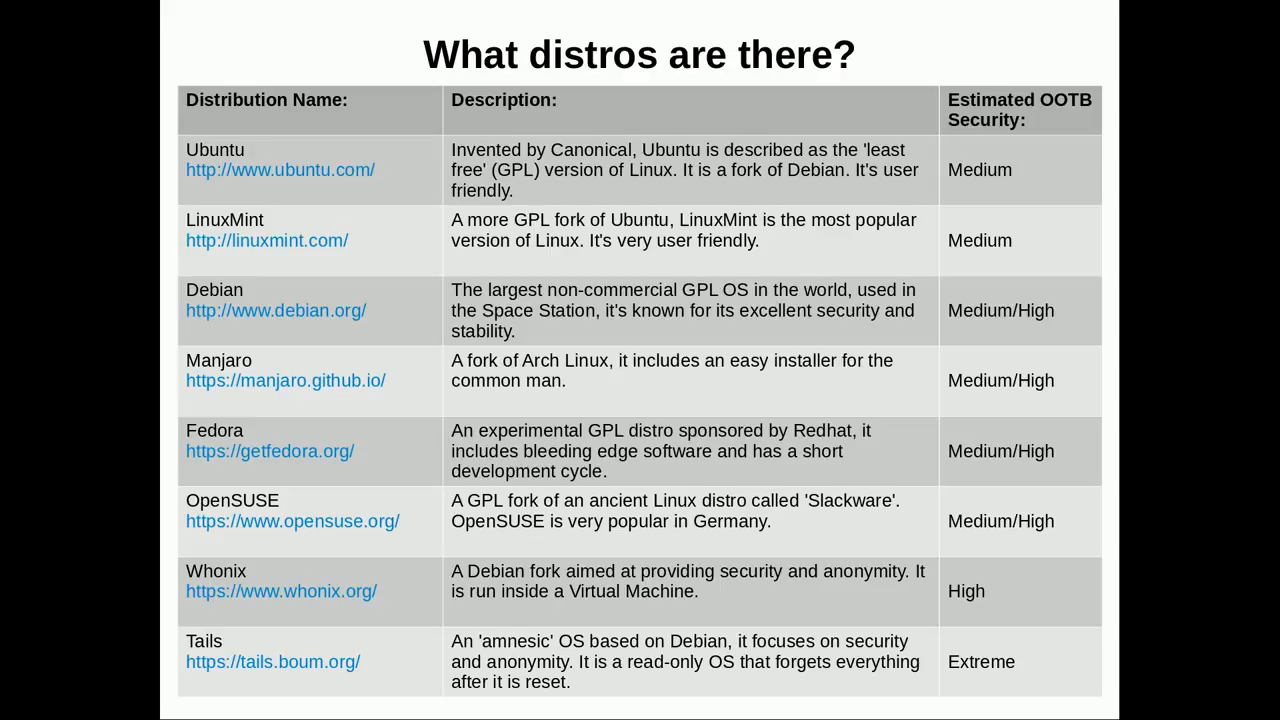
mouse_move(294, 552)
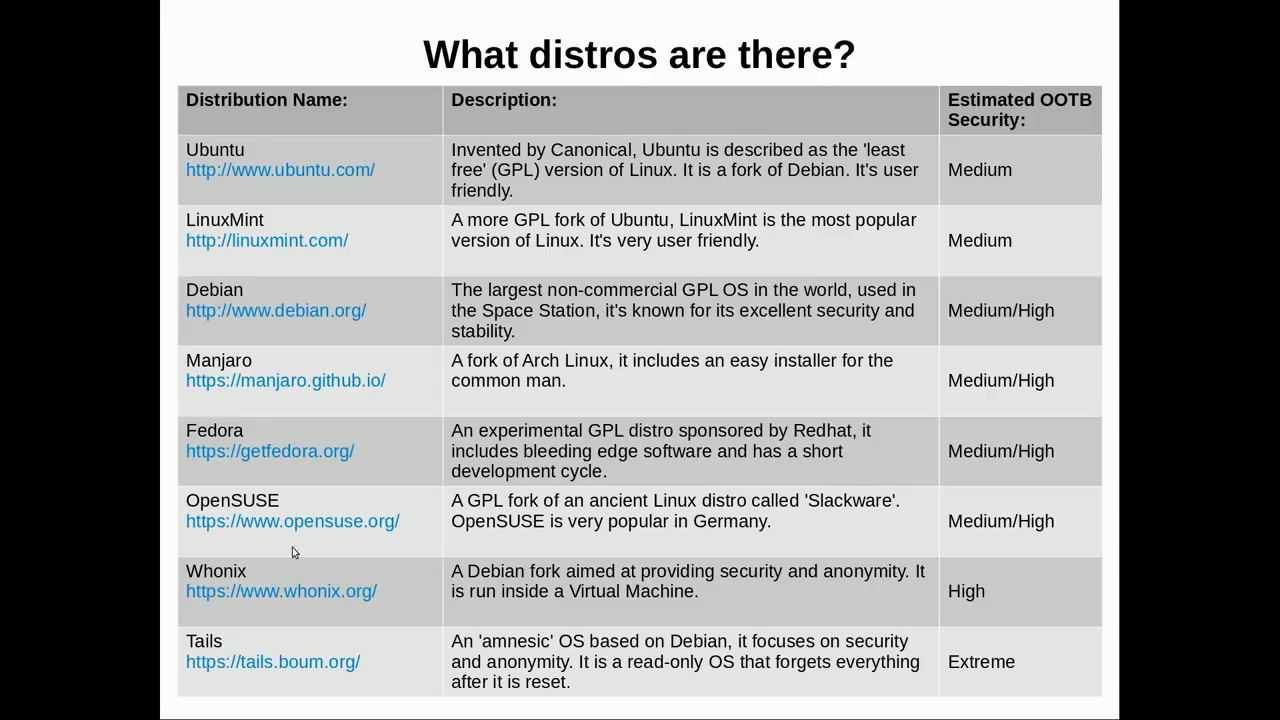